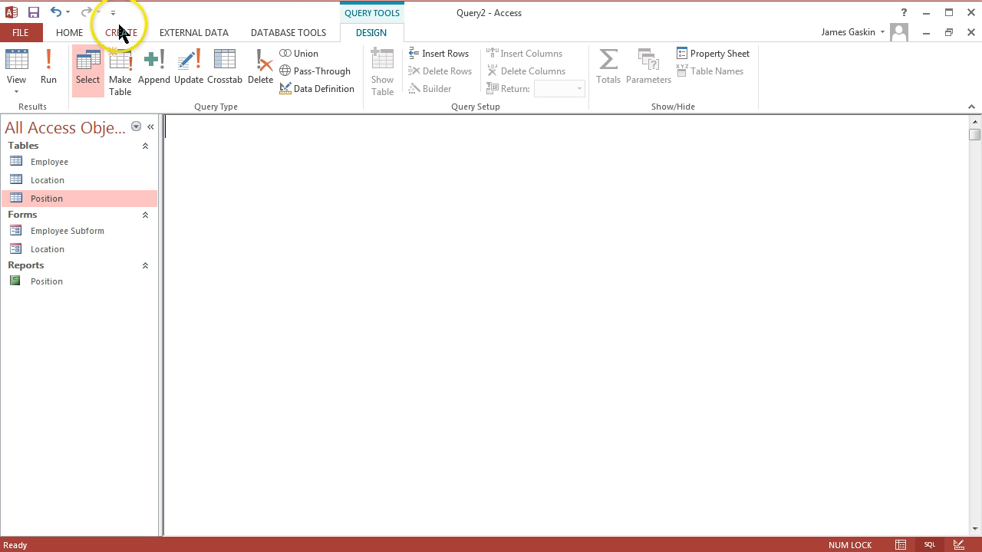
# Create a new query in Query Design and switch it to SQL view
pyautogui.click(120, 32)
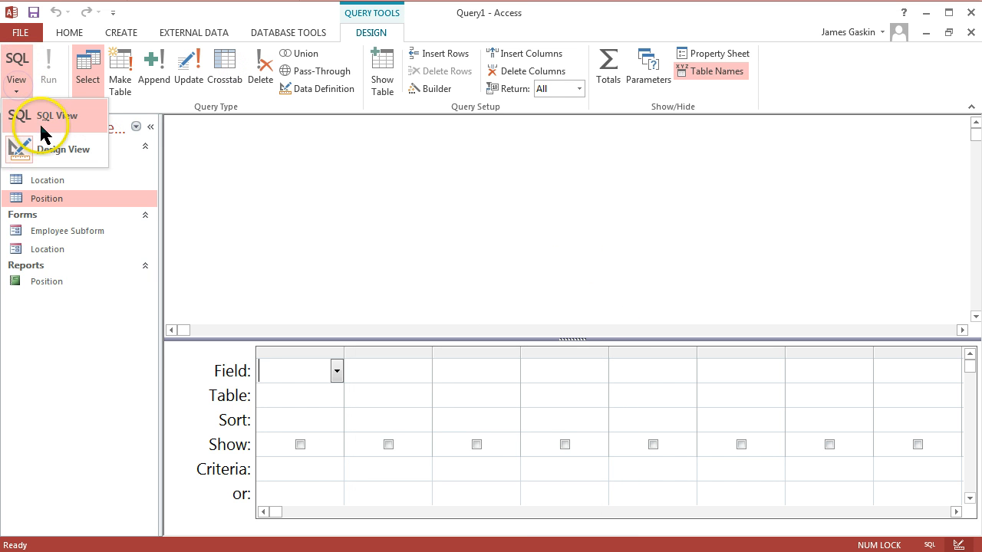
pyautogui.click(47, 115)
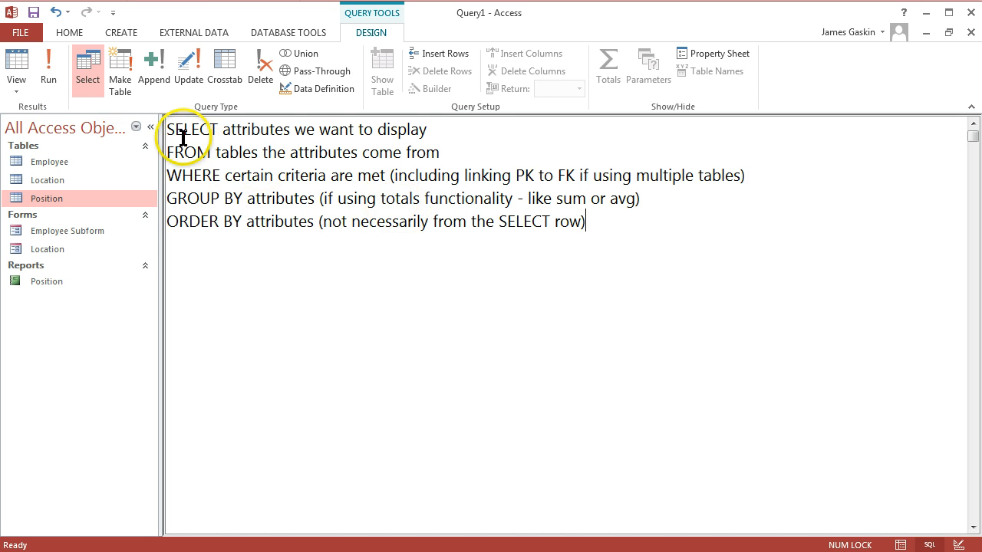
pyautogui.tripleClick(295, 129)
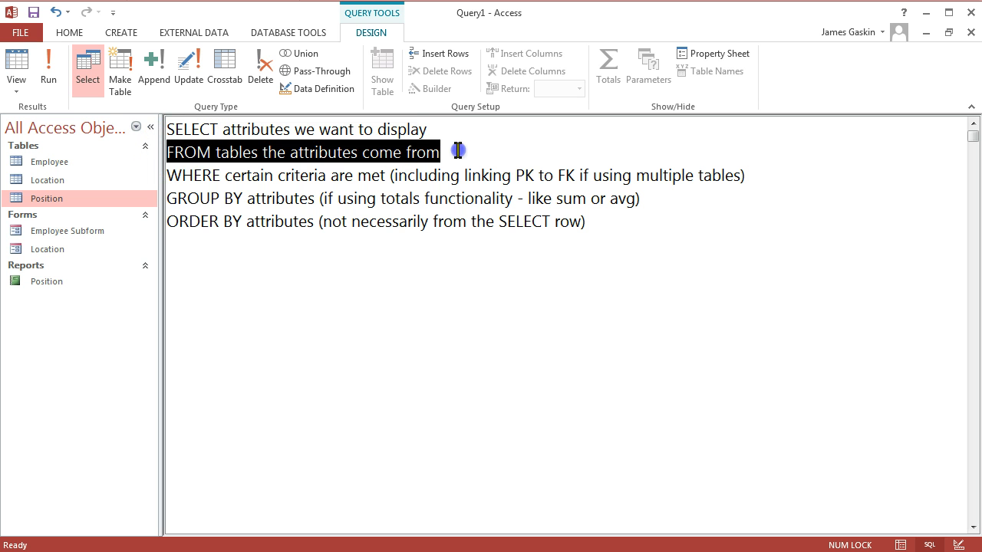
pyautogui.click(198, 184)
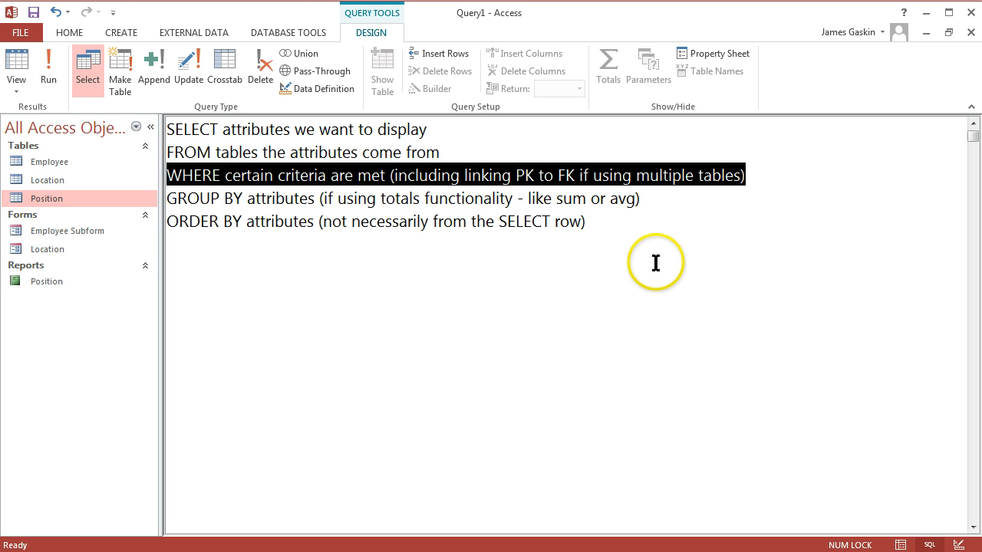
pyautogui.click(172, 198)
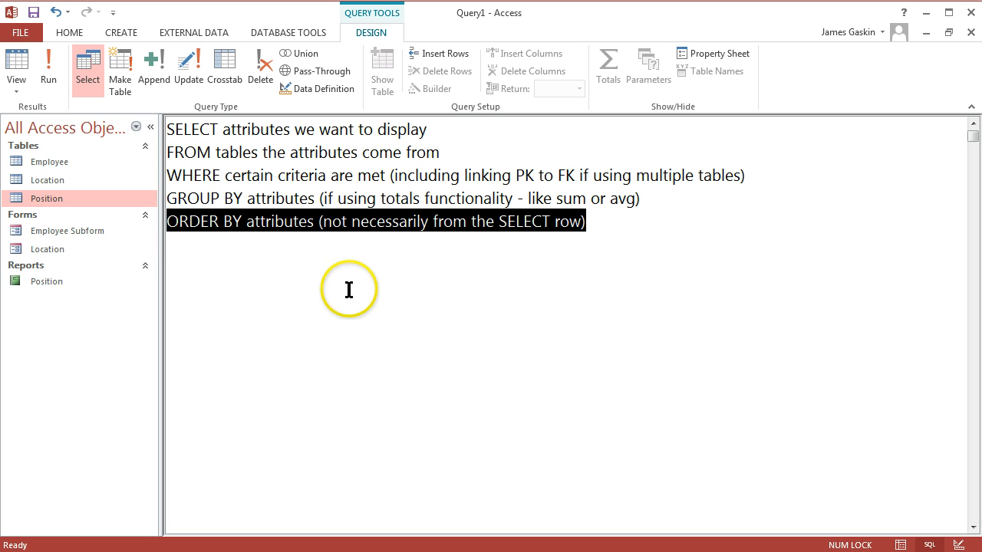
pyautogui.moveTo(369, 172)
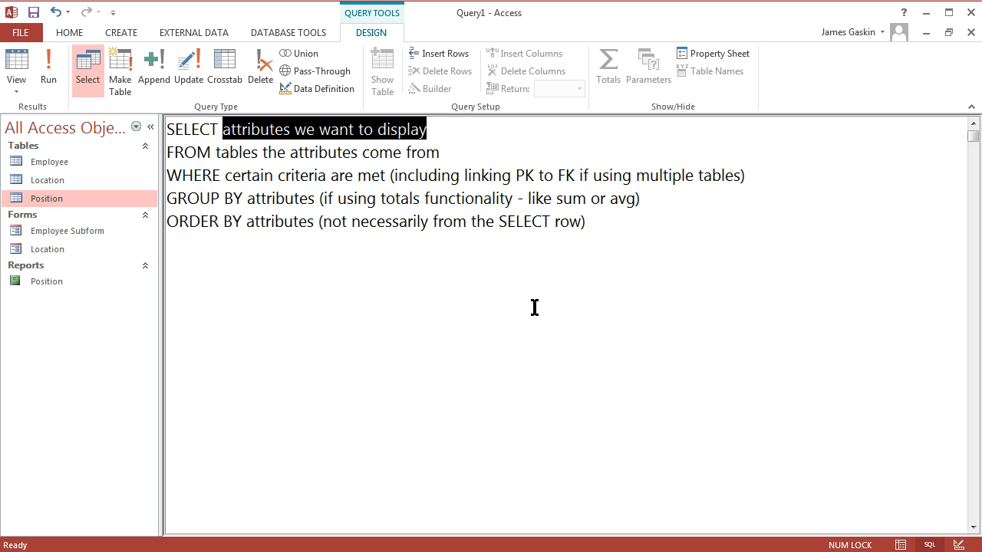
# Write SELECT locationcity FROM location WHERE locationcity="atlanta" into the SQL outline
pyautogui.write('locationc')
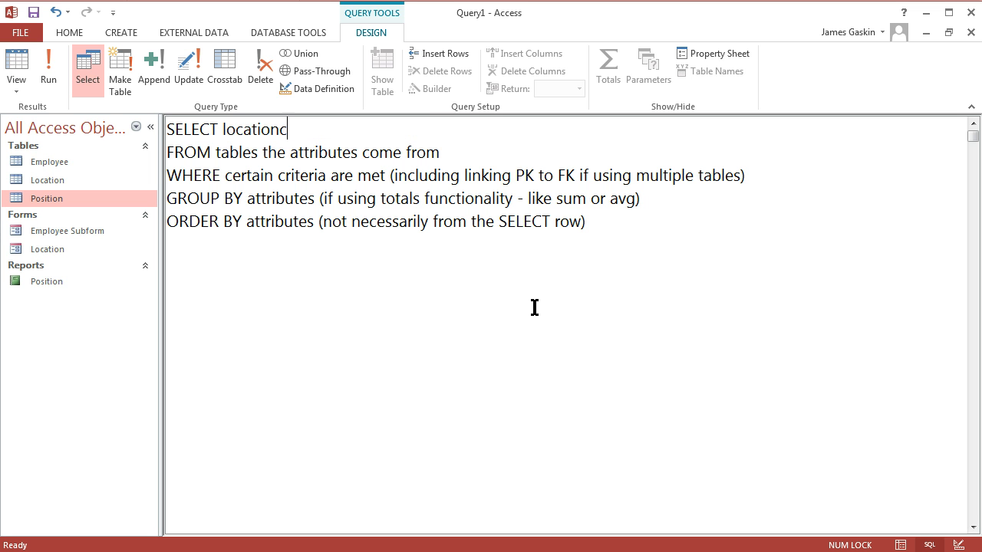
pyautogui.write('ity')
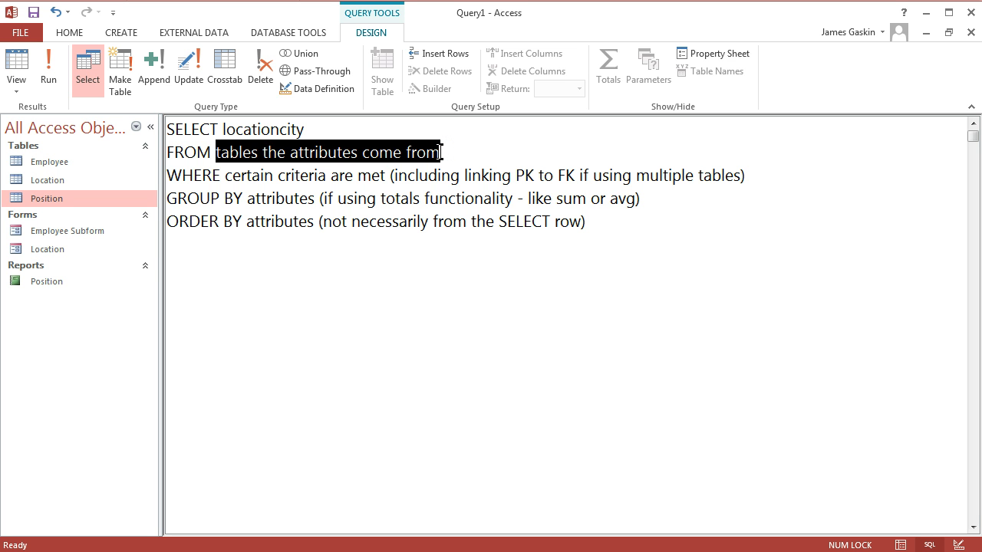
pyautogui.write('location')
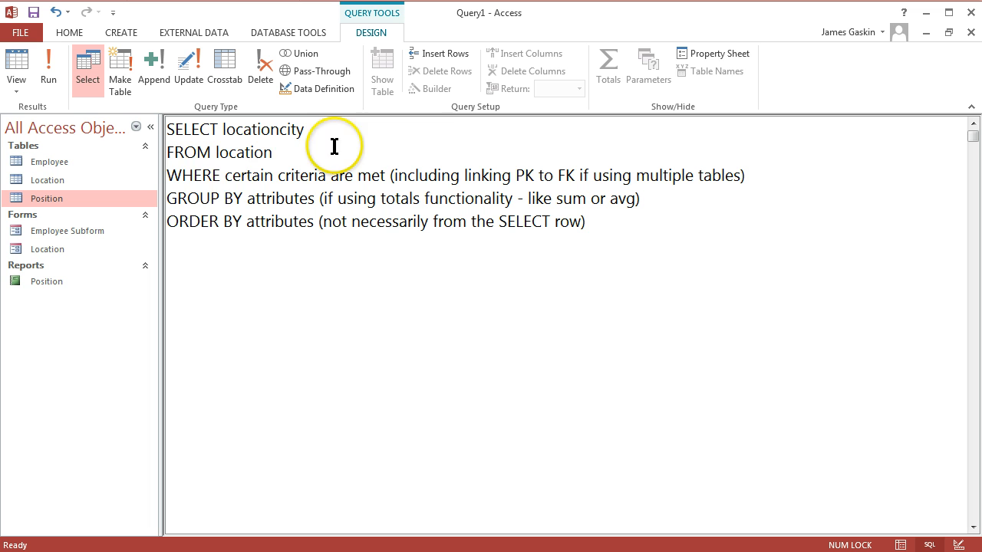
pyautogui.moveTo(226, 175); pyautogui.dragTo(744, 175)
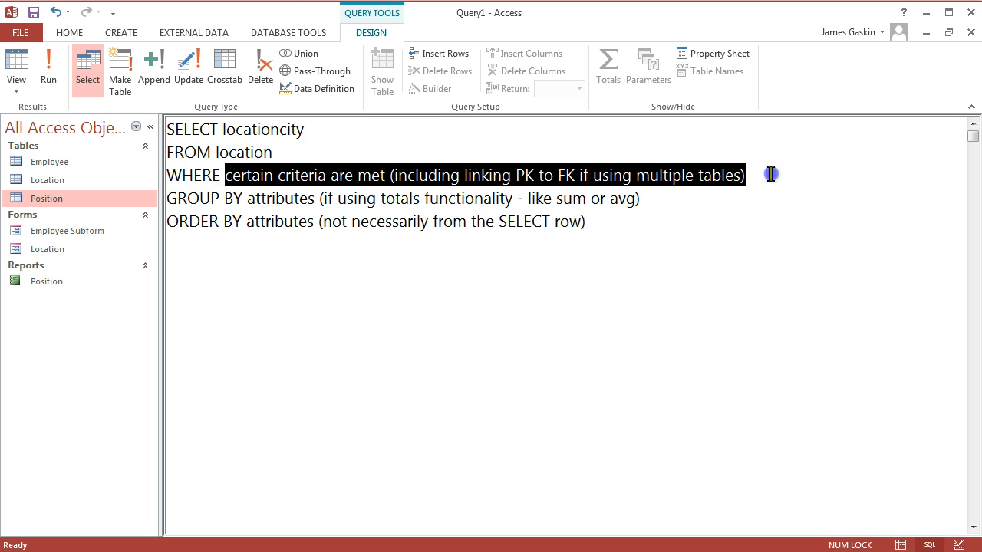
pyautogui.write('locat')
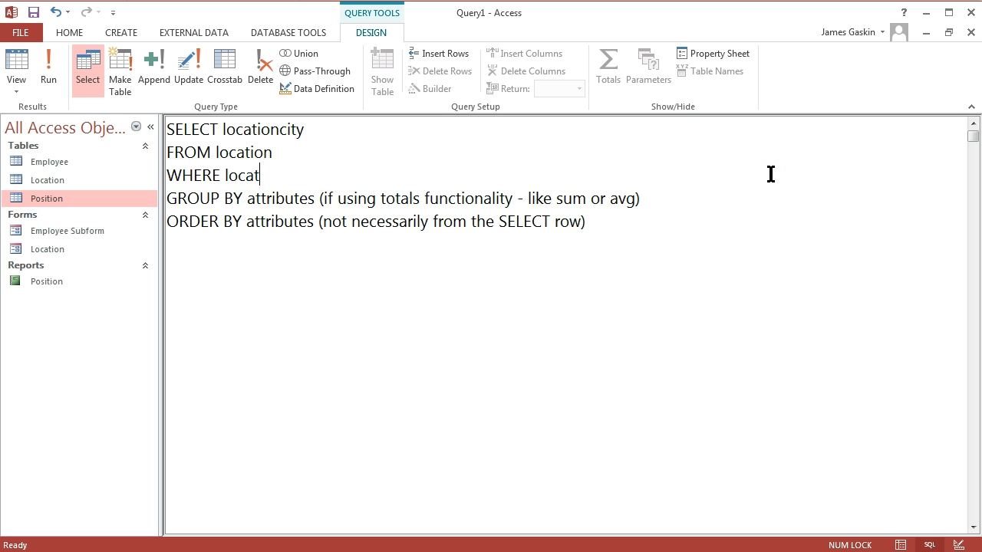
pyautogui.write('ioncity="a')
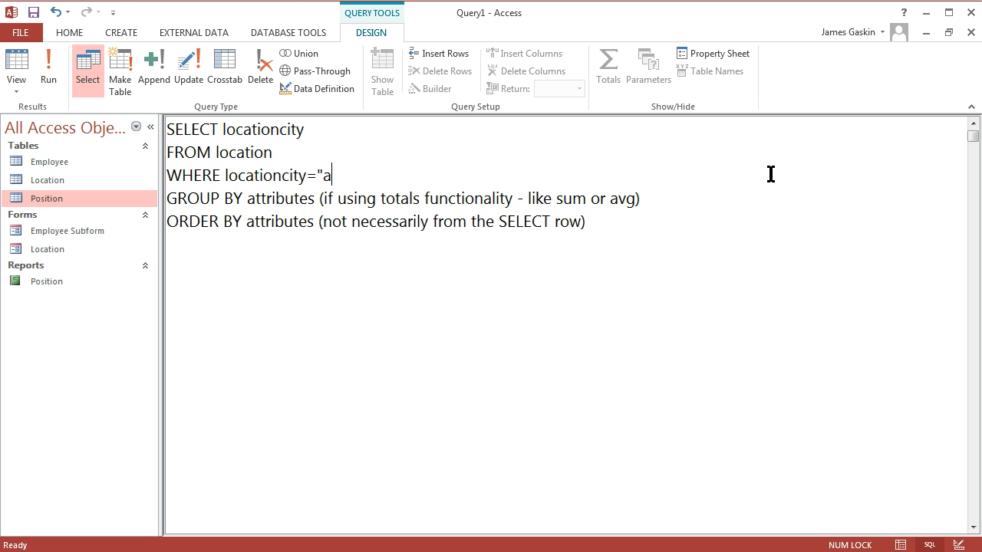
pyautogui.write('tlanta"')
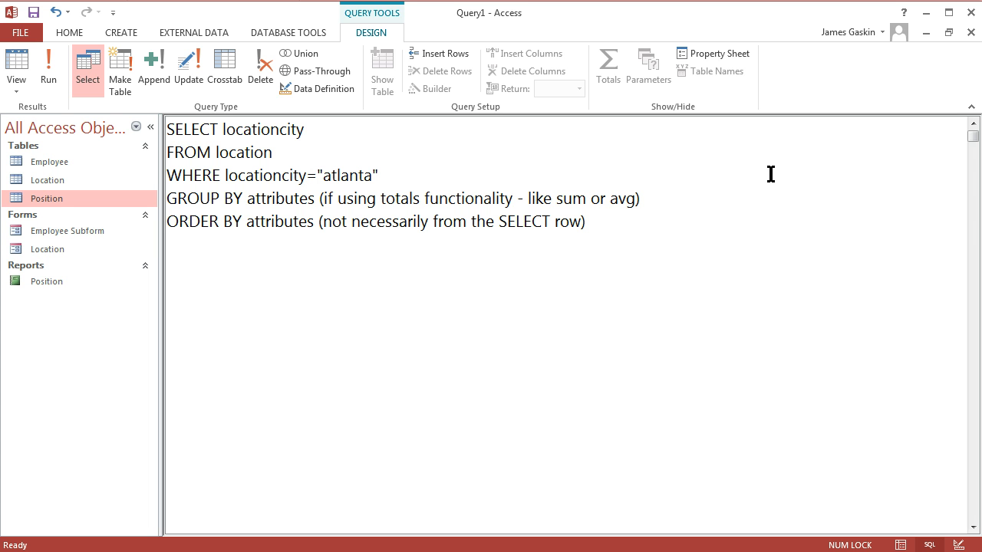
# Add or locationcity="chicago" to the WHERE condition
pyautogui.doubleClick(249, 198)
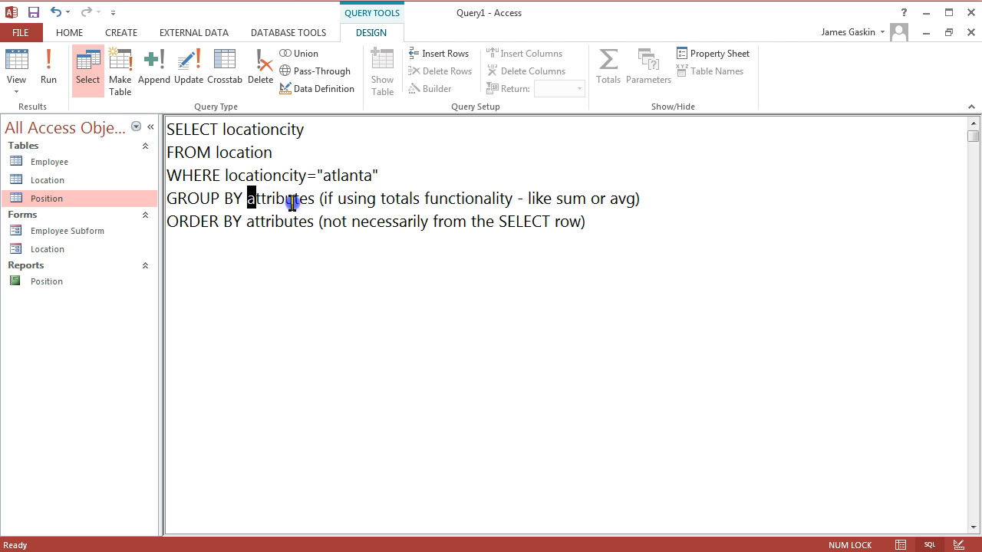
pyautogui.moveTo(248, 198); pyautogui.dragTo(641, 198)
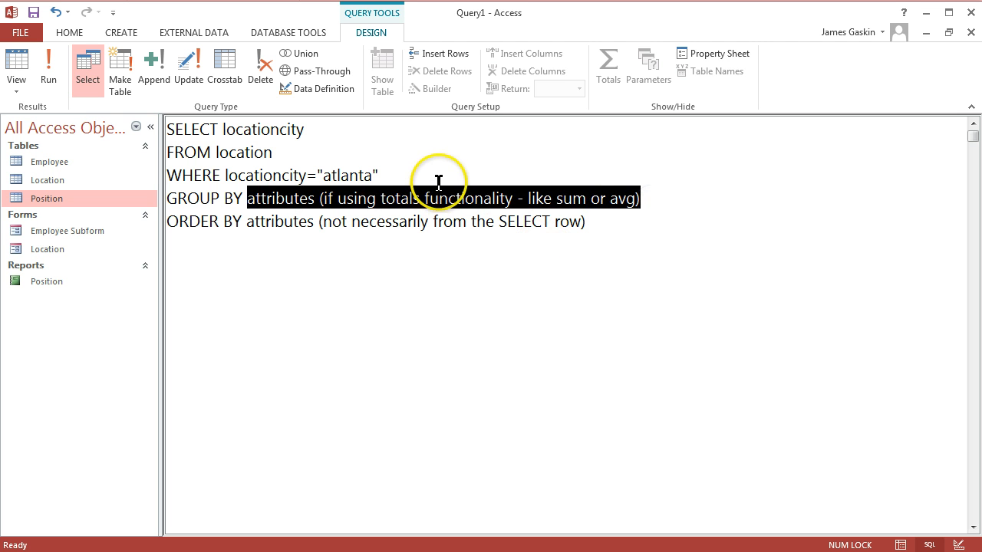
pyautogui.write('or')
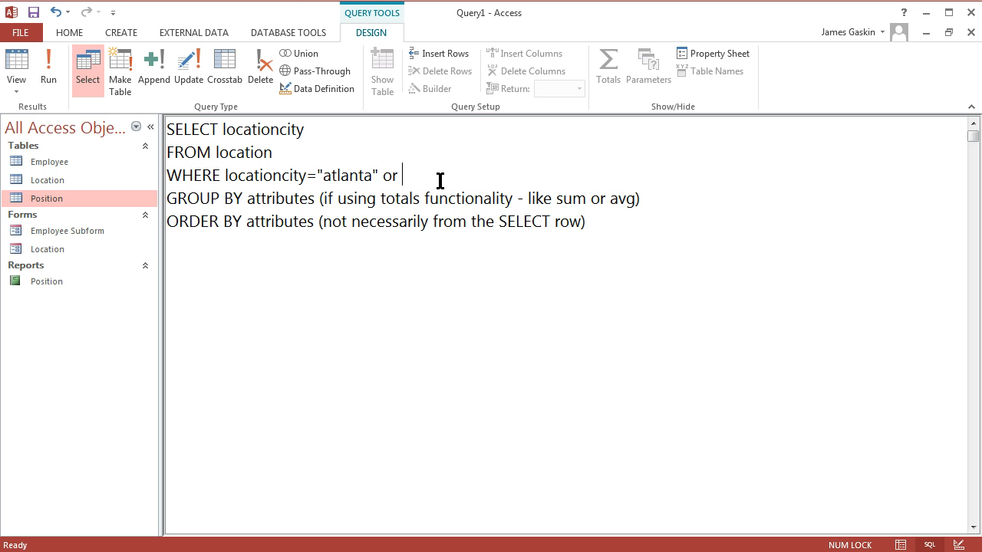
pyautogui.write('locationcity')
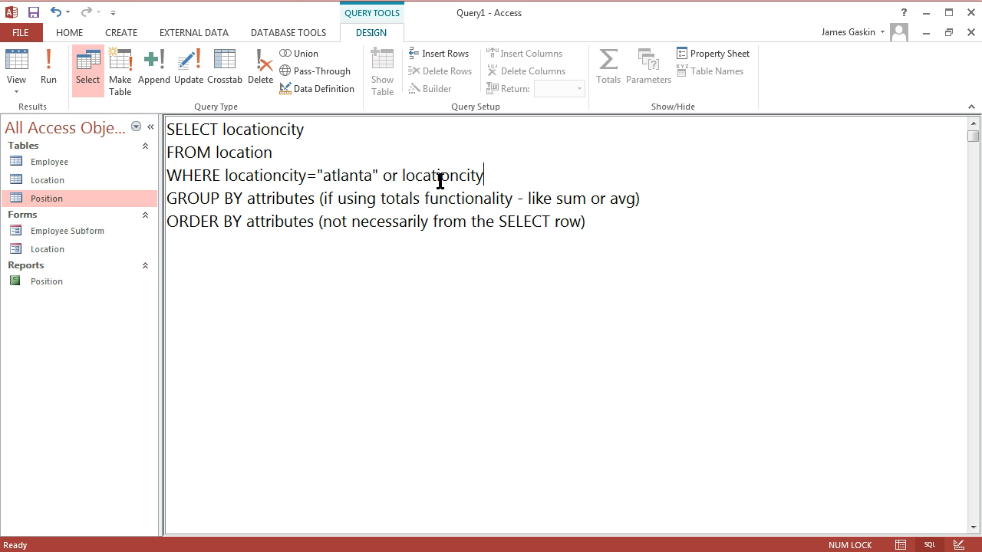
pyautogui.write('="chica')
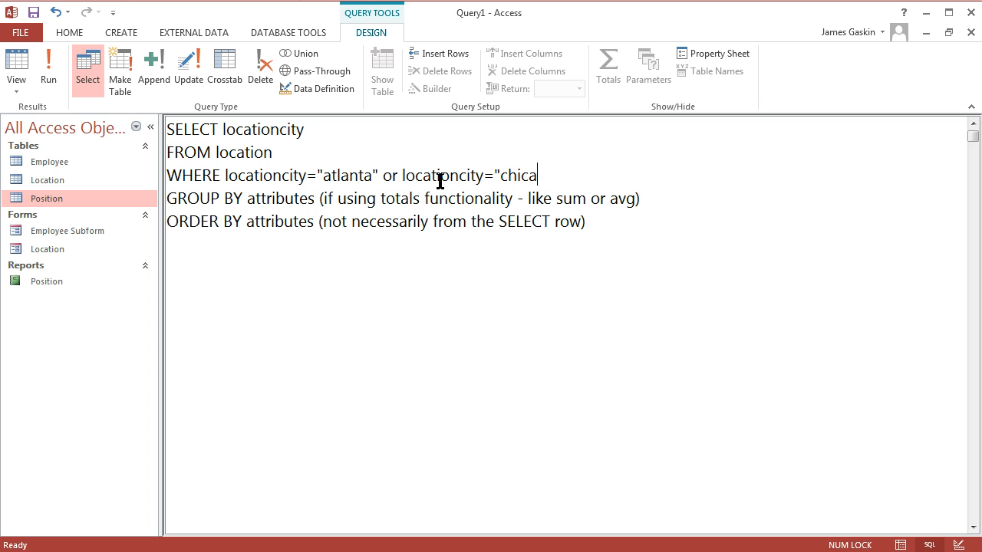
pyautogui.write('go"')
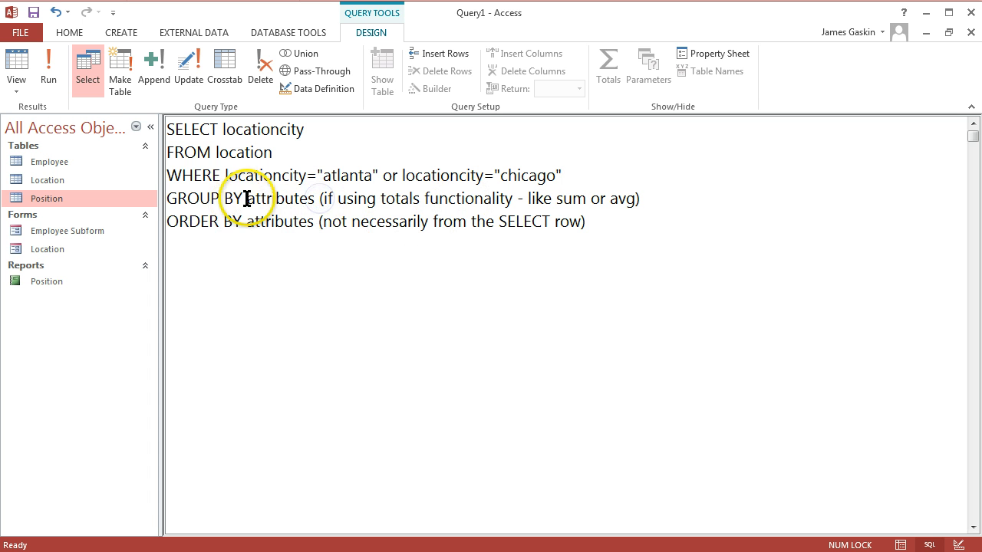
# Set GROUP BY locationcity and ORDER BY locationcity desc
pyautogui.write('loca')
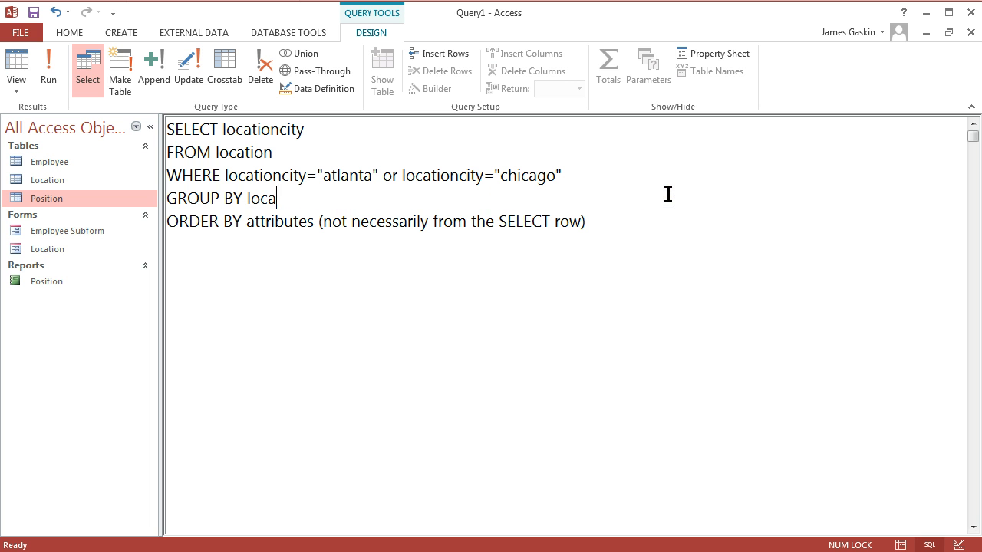
pyautogui.write('tioncity')
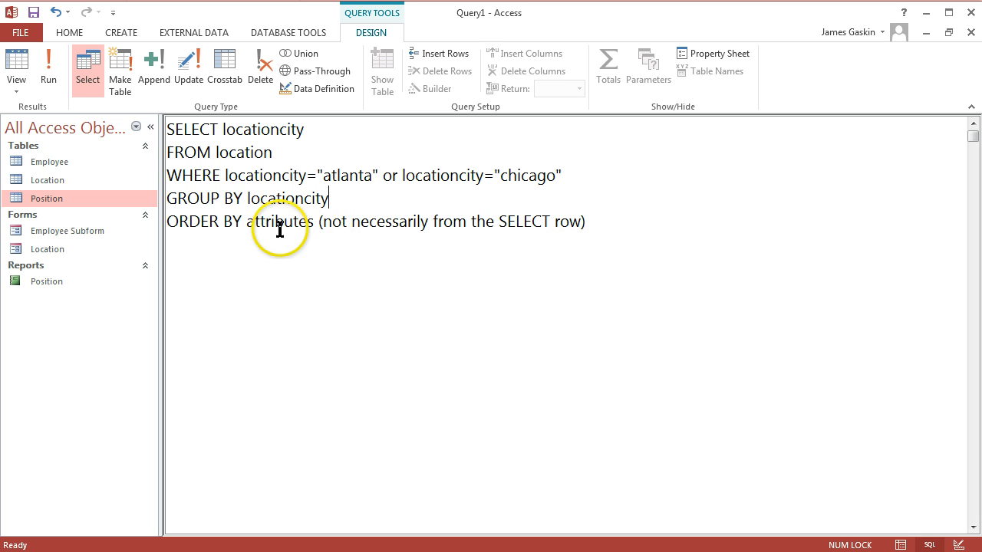
pyautogui.moveTo(247, 221); pyautogui.dragTo(585, 221)
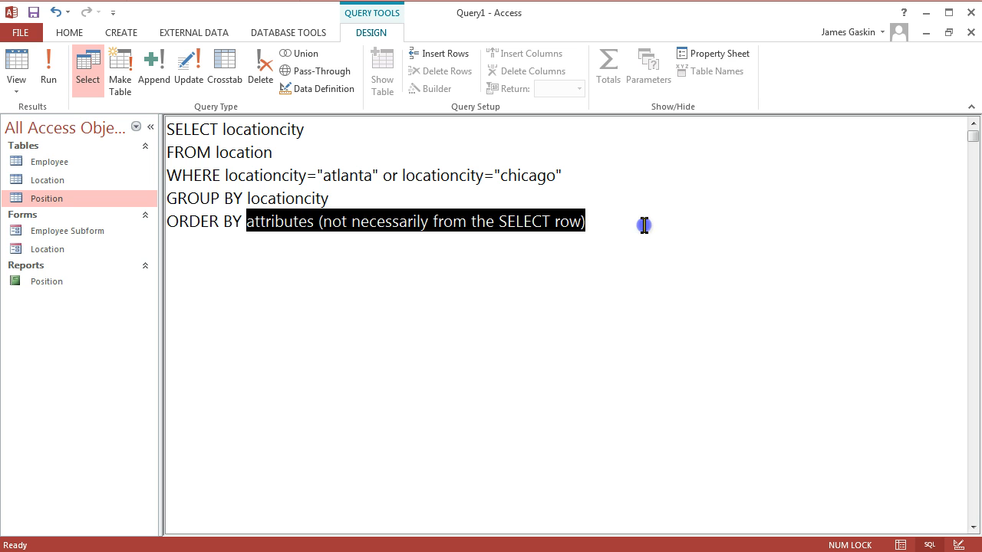
pyautogui.write('locationcity')
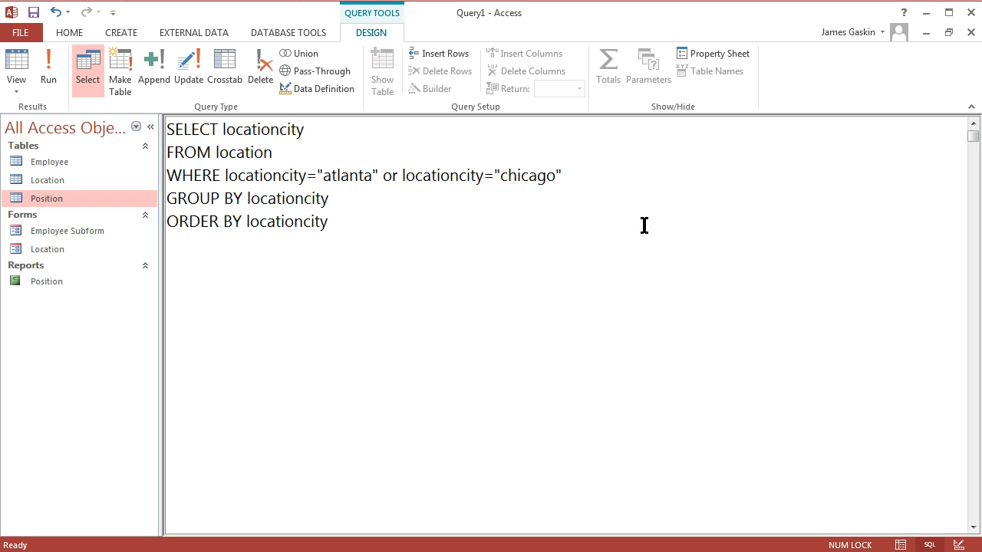
pyautogui.write('de')
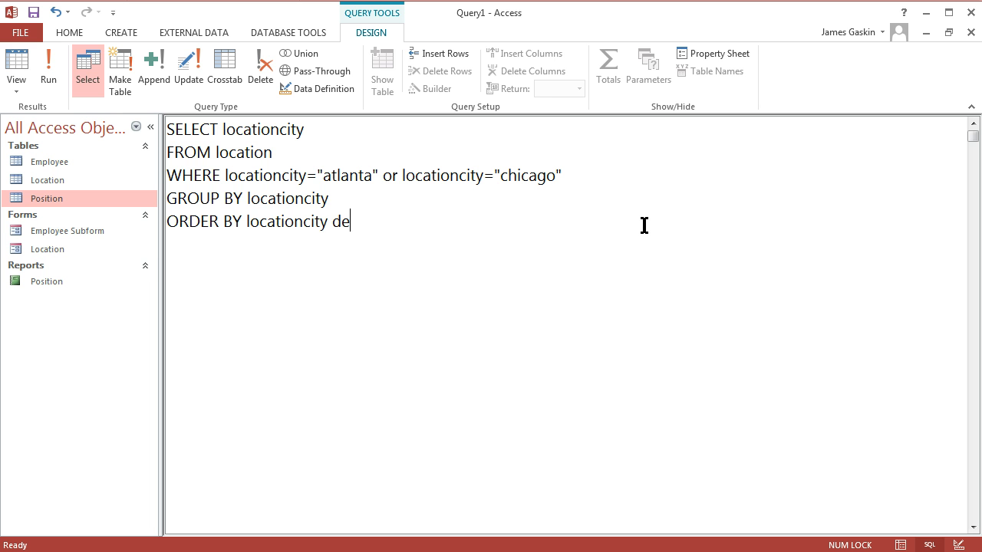
pyautogui.write('sc')
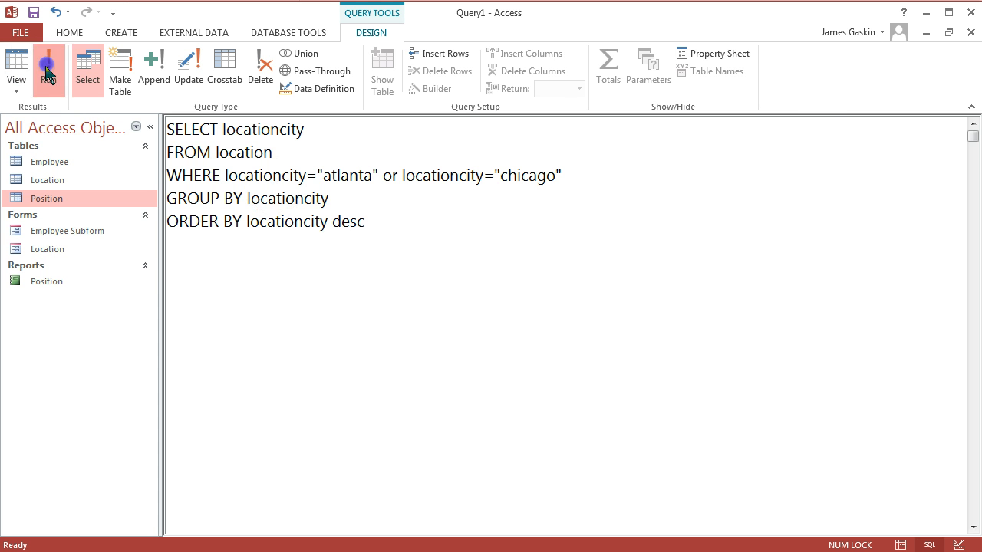
# Run the query, listing Chicago then Atlanta under locationcity
pyautogui.click(47, 66)
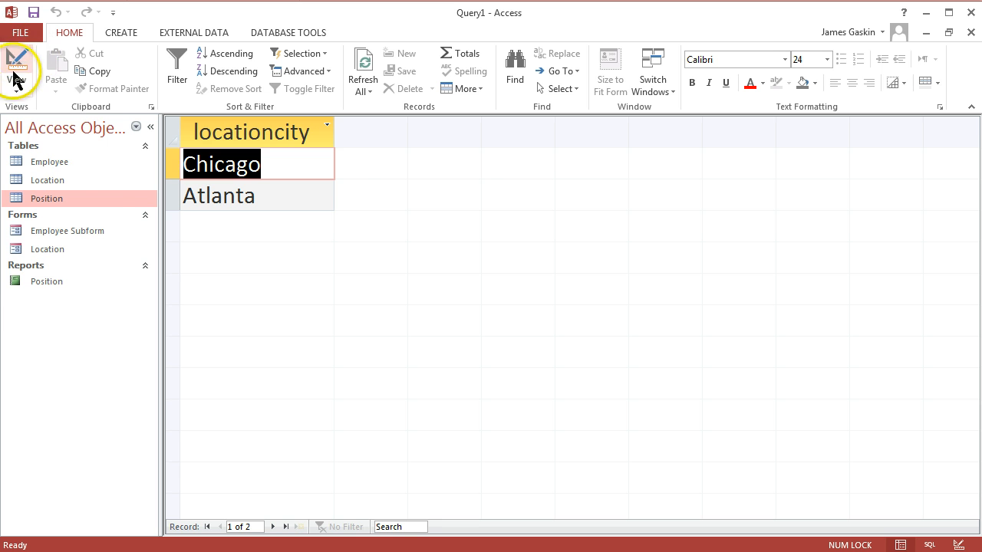
# Return to SQL view and select the SELECT placeholder text
pyautogui.click(16, 70)
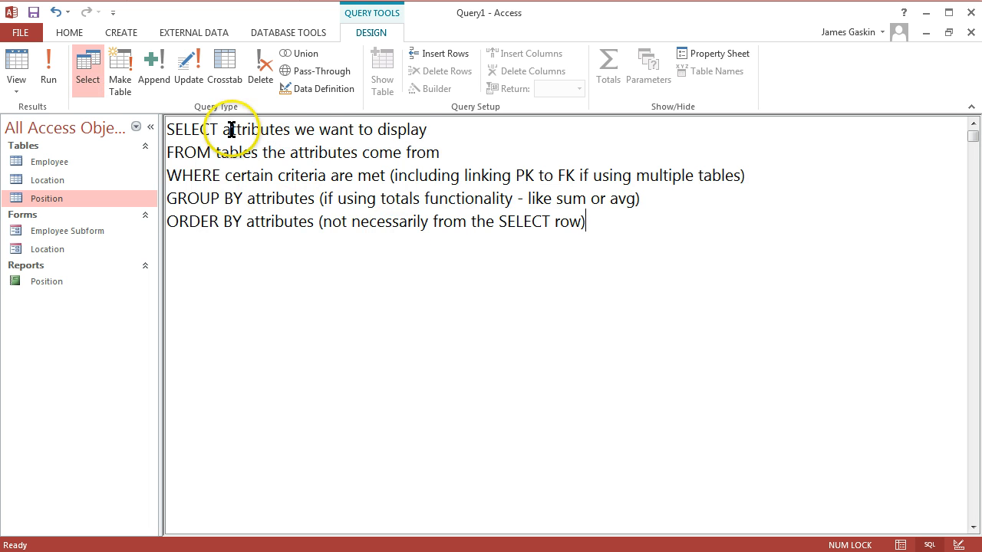
pyautogui.moveTo(220, 129); pyautogui.dragTo(427, 129)
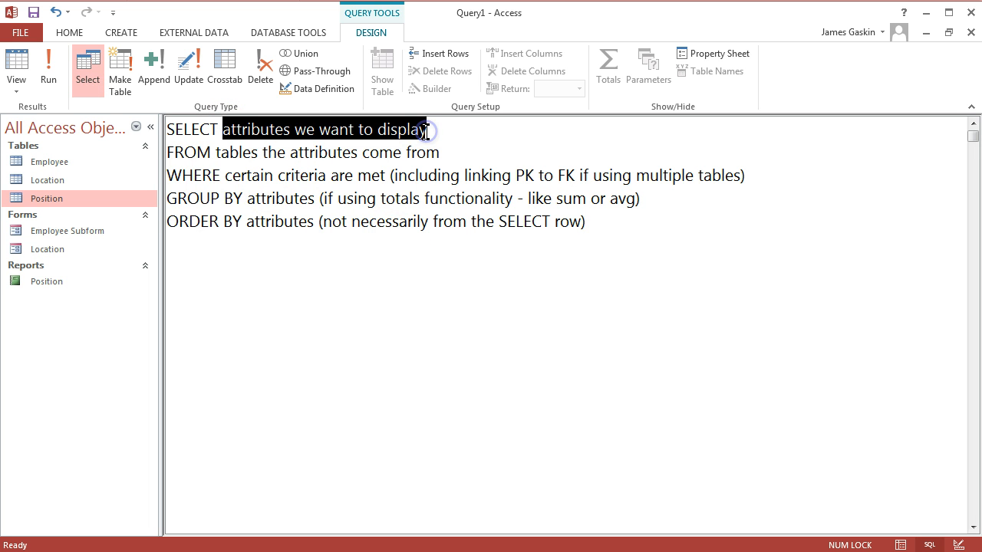
# Set the SELECT clause to locationid, locationcity, avg(Salary) as AveSalary
pyautogui.write('locatio')
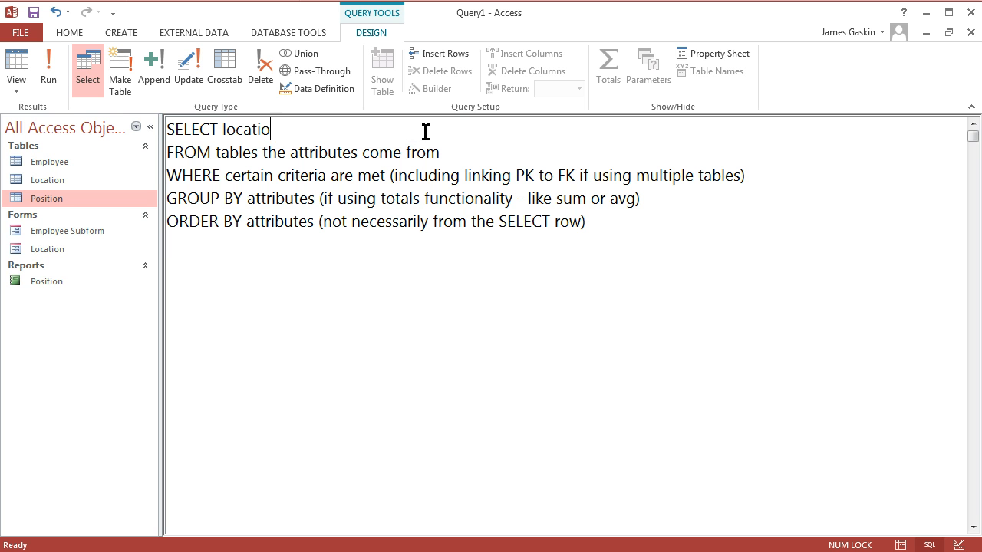
pyautogui.write('nid')
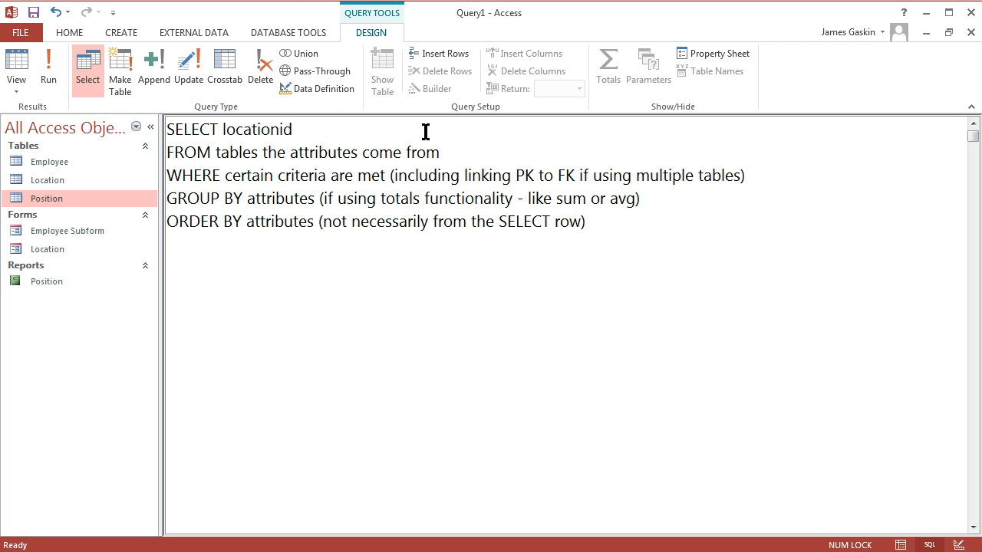
pyautogui.write(', locationcity,')
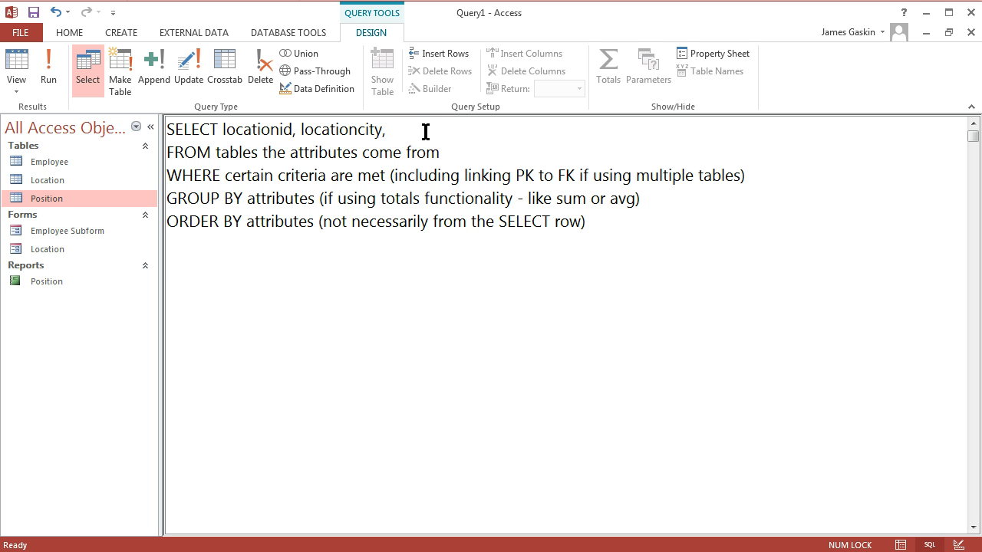
pyautogui.write('avg(s')
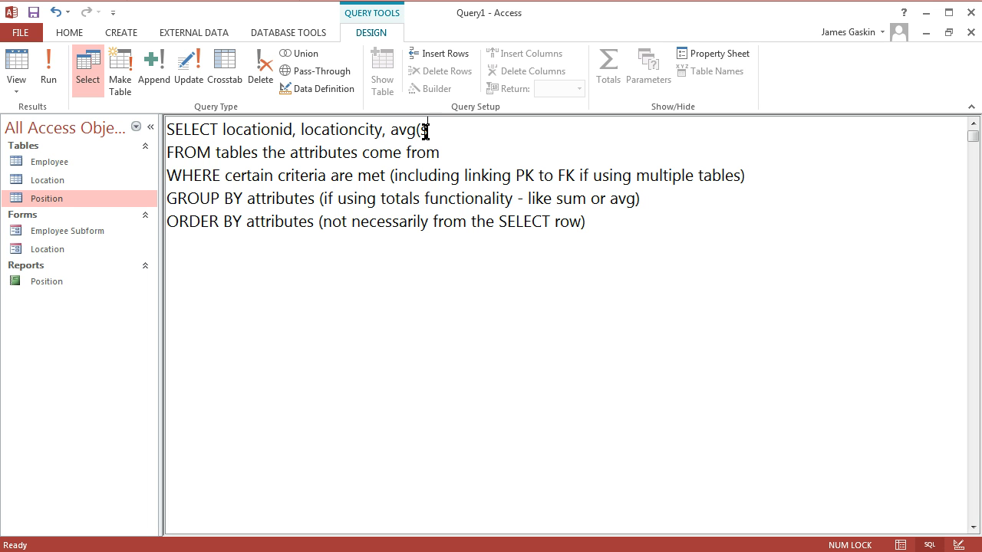
pyautogui.write('Salary)')
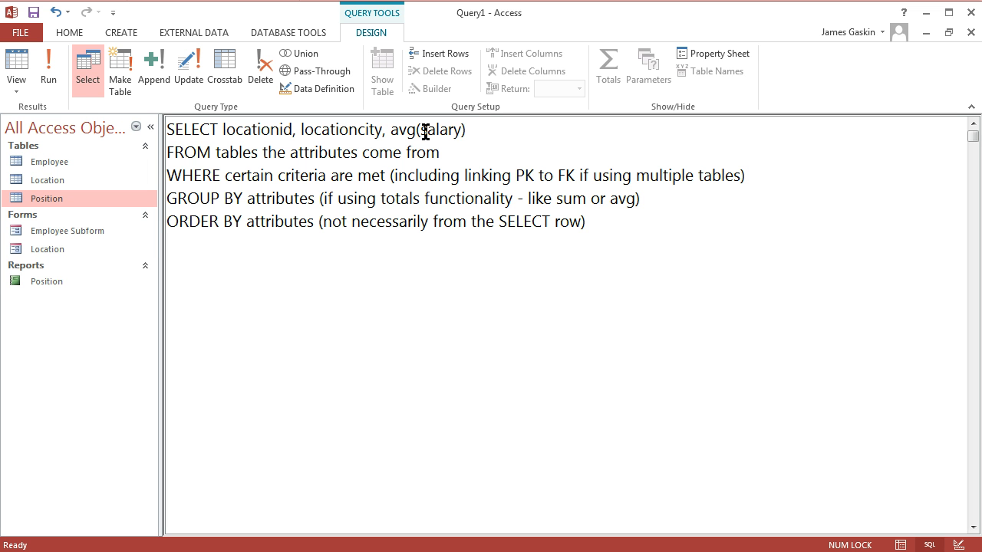
pyautogui.write('as')
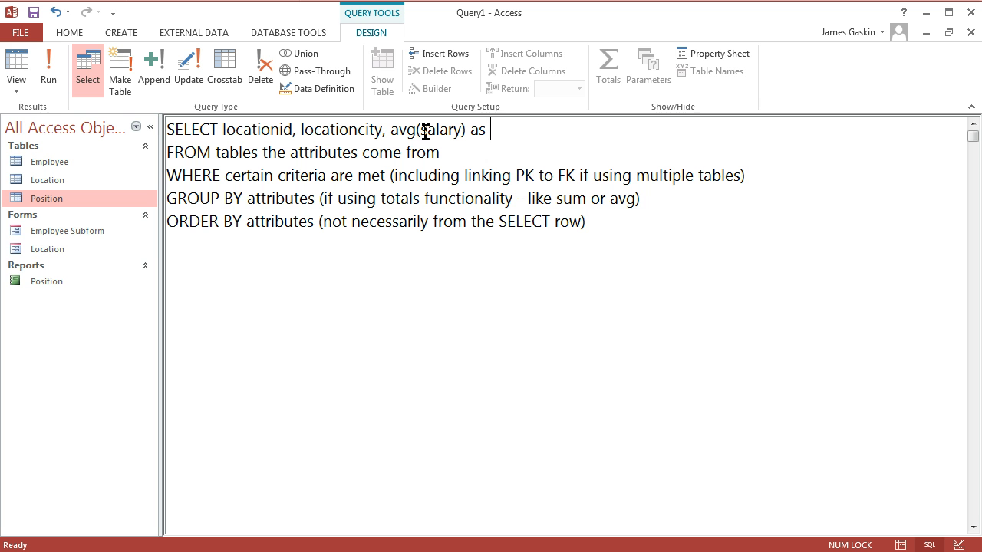
pyautogui.write('AveSalary')
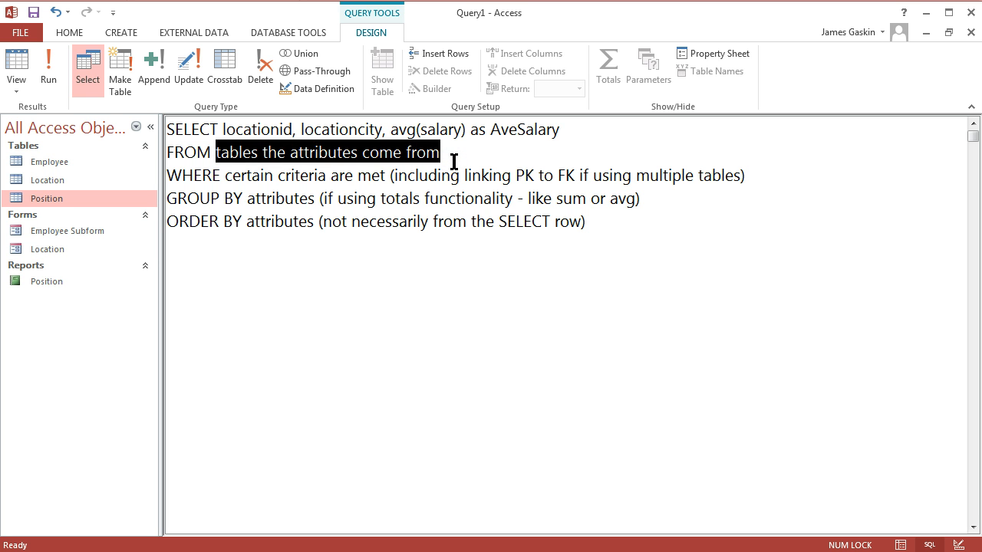
# Set FROM to location, employee and WHERE to locationid=location.id
pyautogui.write('location,')
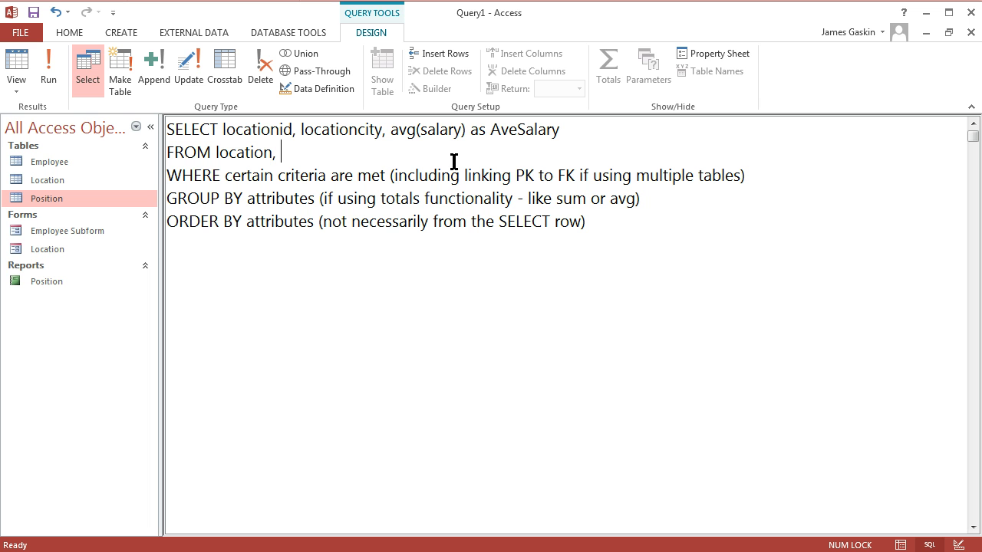
pyautogui.write('employee')
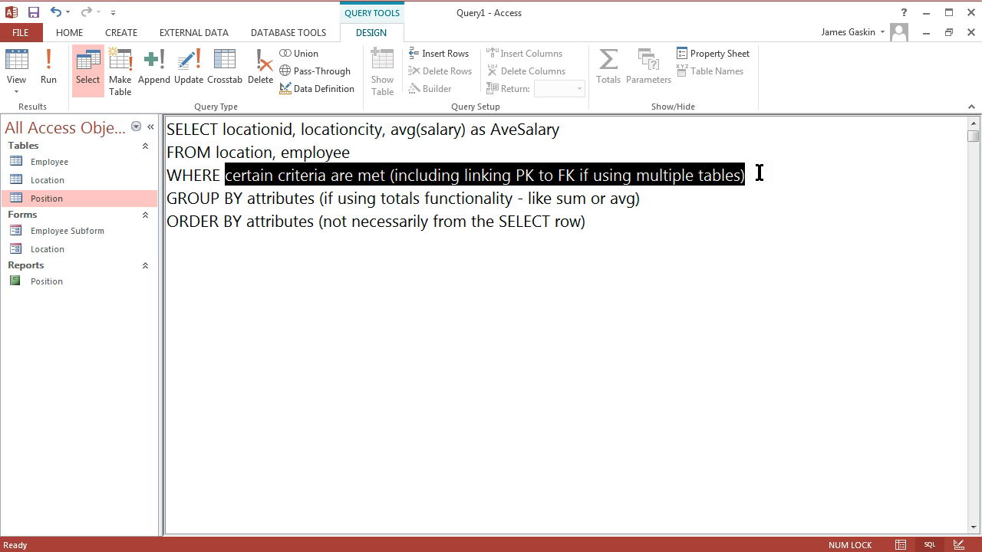
pyautogui.write('loc')
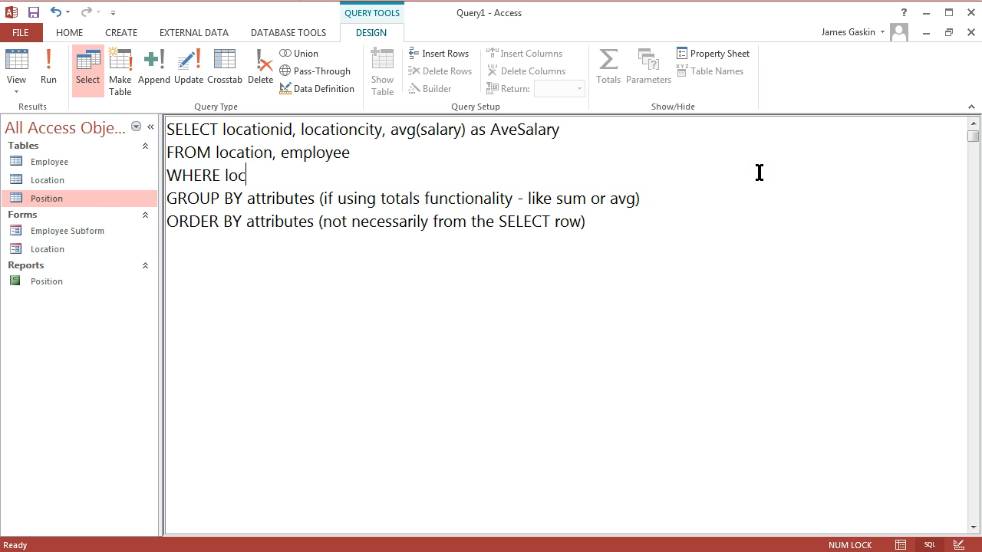
pyautogui.write('ationid')
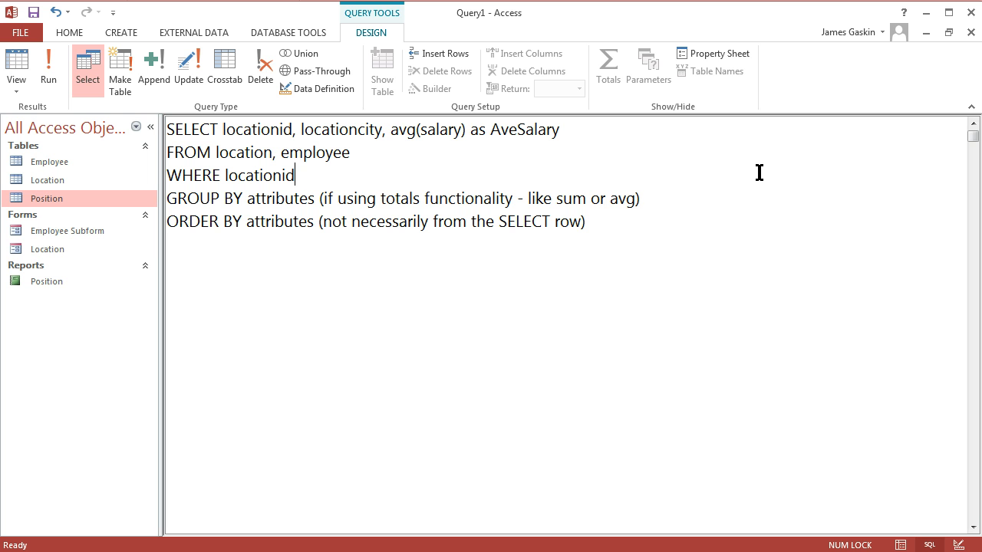
pyautogui.write('=loca')
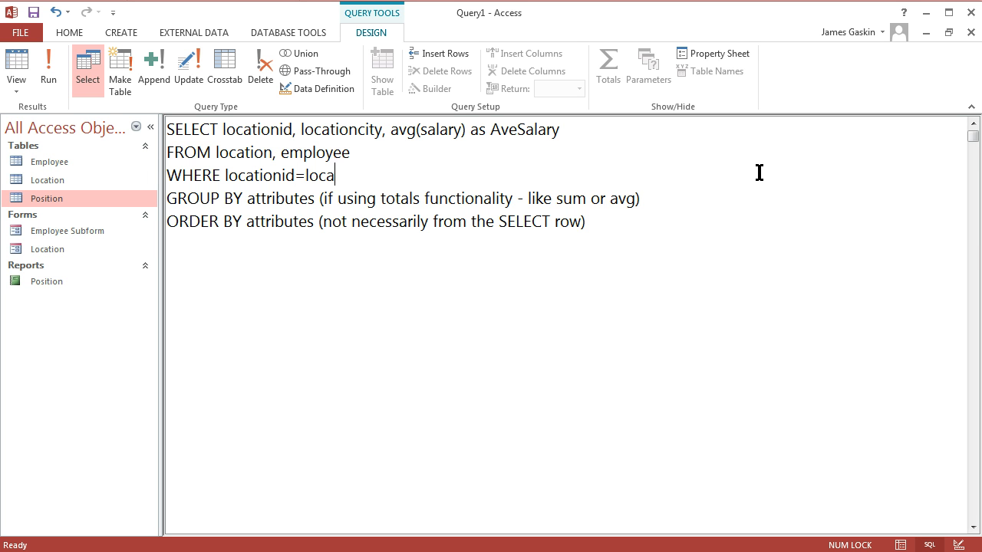
pyautogui.write('tion.id')
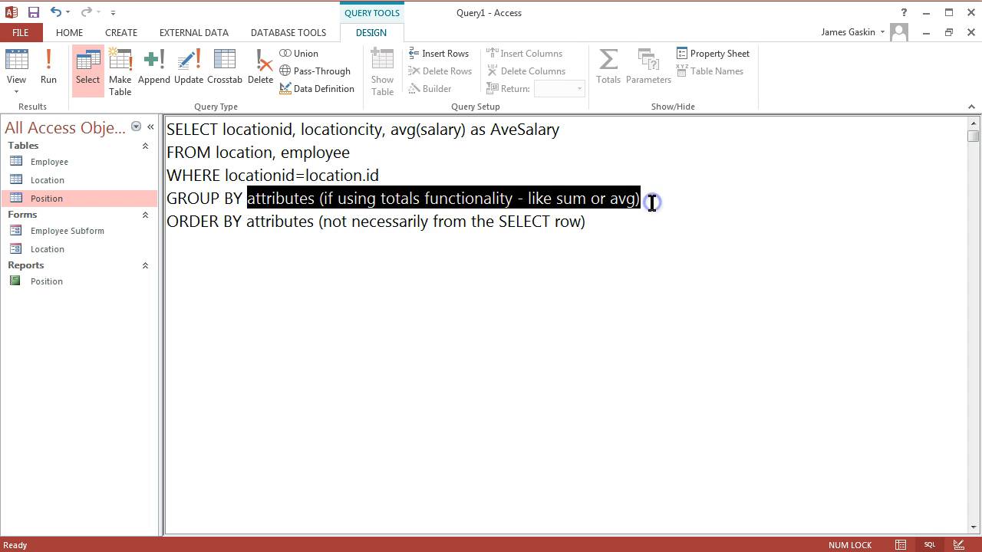
# Set GROUP BY to locationcity, locationid and ORDER BY to locationcity
pyautogui.write('locationci')
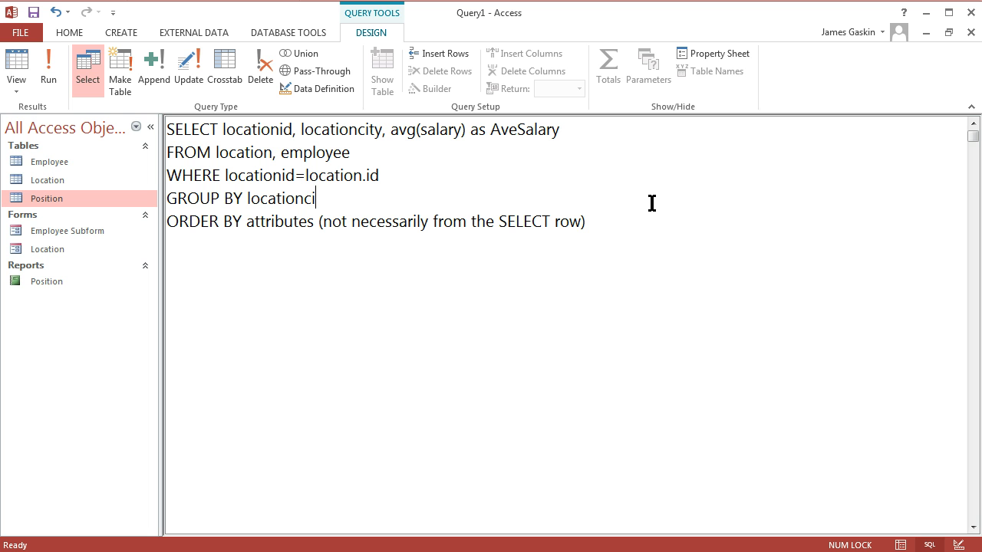
pyautogui.write('ty, locationid')
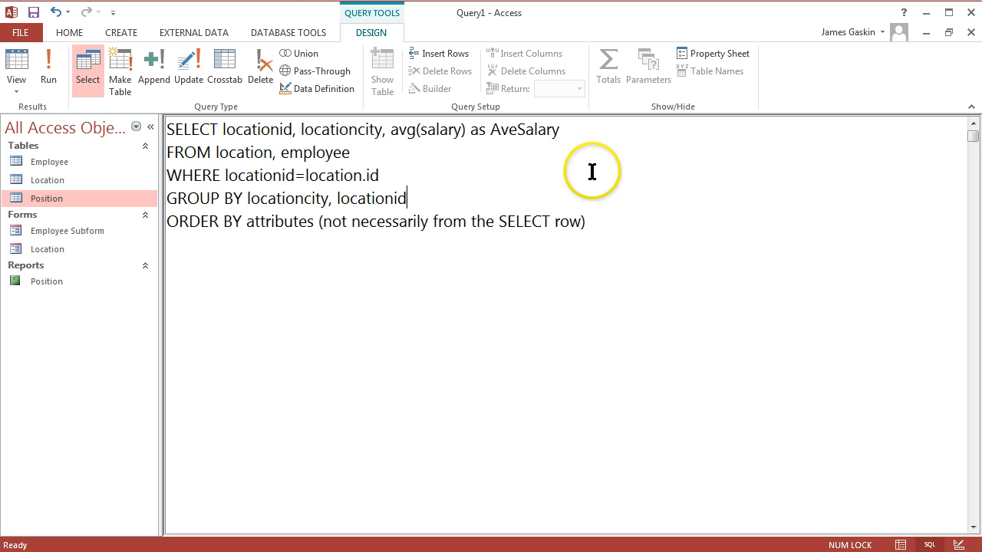
pyautogui.moveTo(247, 222); pyautogui.dragTo(583, 222)
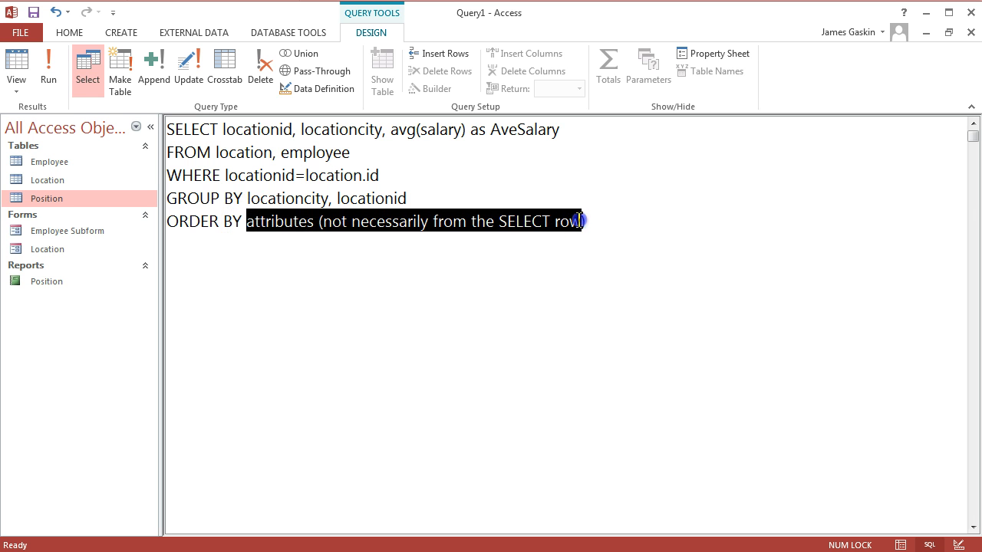
pyautogui.write('locationcity des')
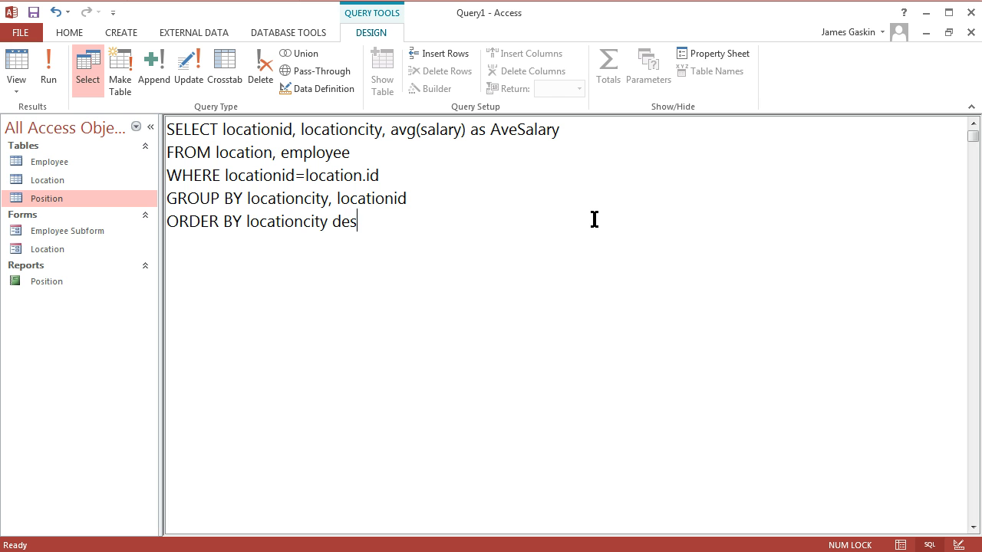
pyautogui.press('Backspace')
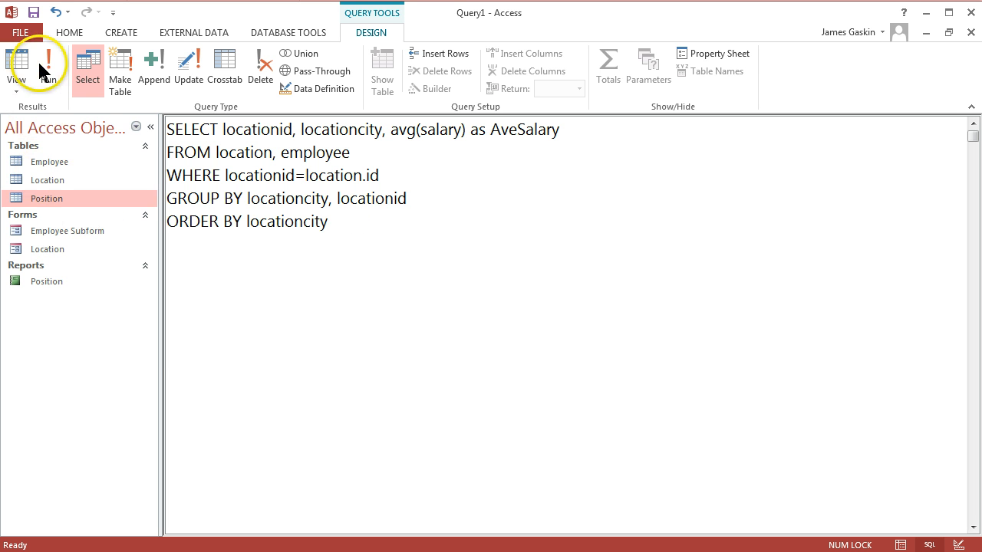
pyautogui.click(20, 65)
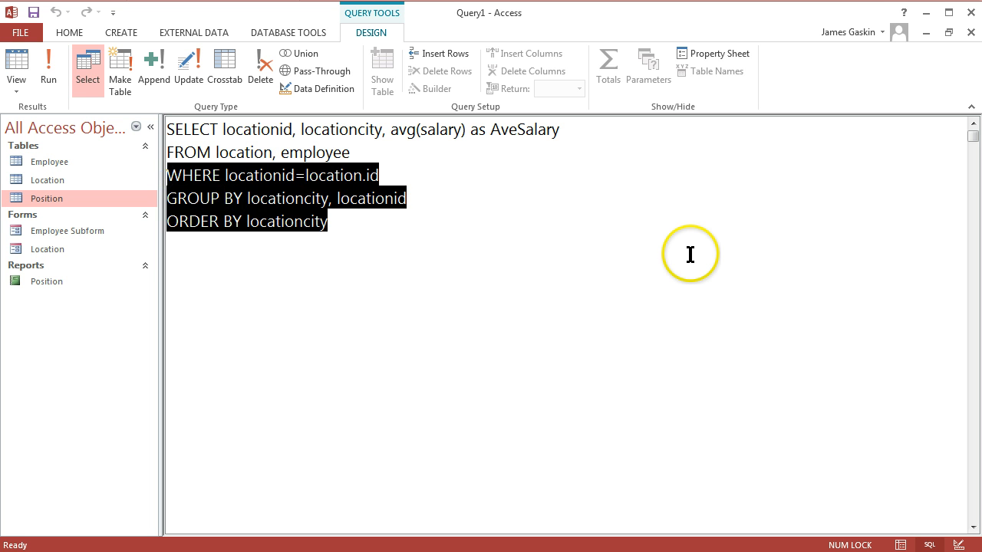
# Delete the WHERE, GROUP BY and ORDER BY lines and the employee table
pyautogui.press('Delete')
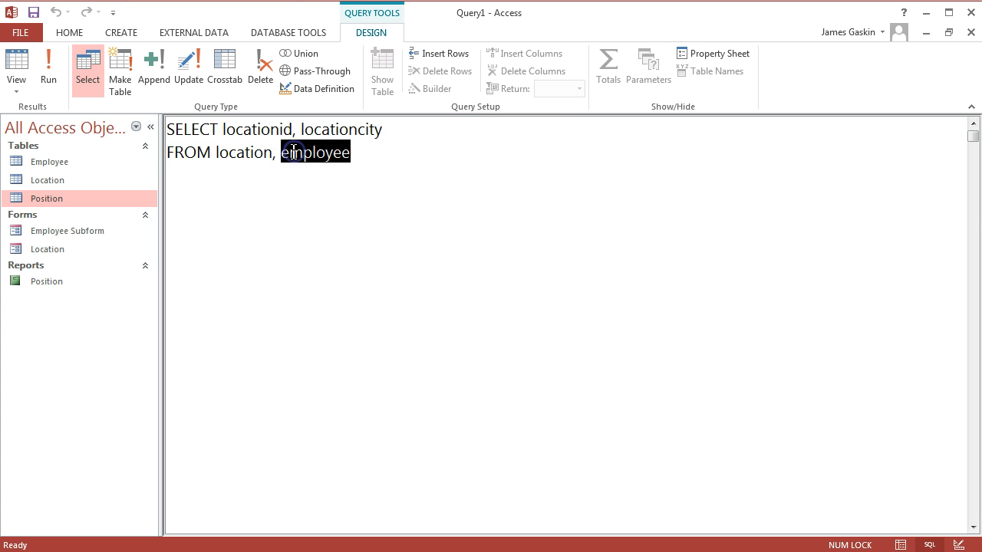
pyautogui.press('Delete')
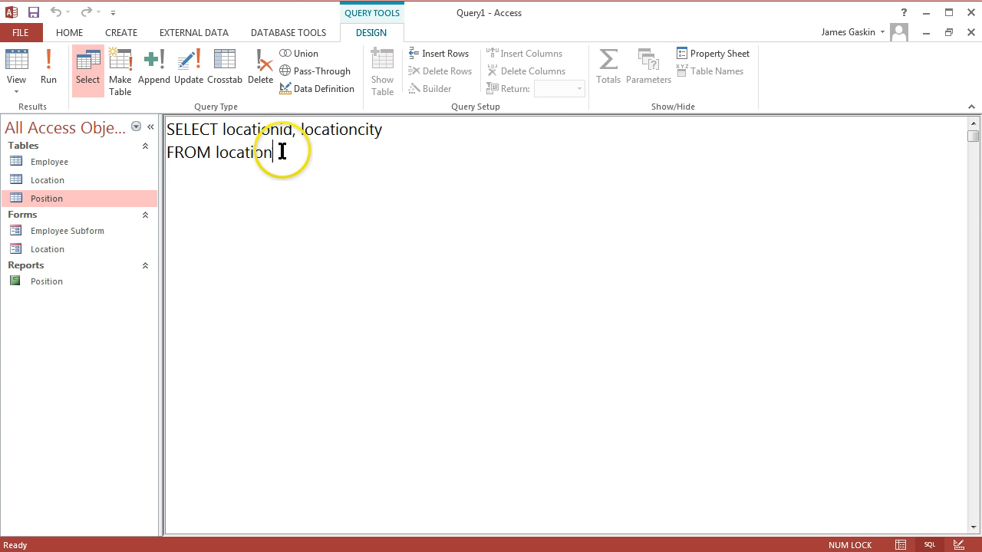
pyautogui.moveTo(480, 160)
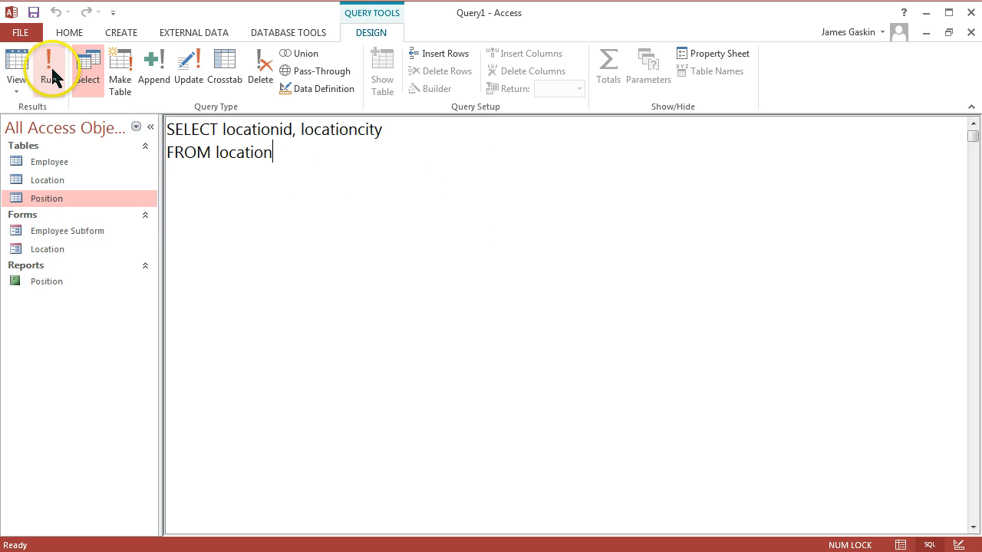
# Change locationid to id and rerun, listing eight locations from Atlanta to Los Angeles
pyautogui.click(49, 67)
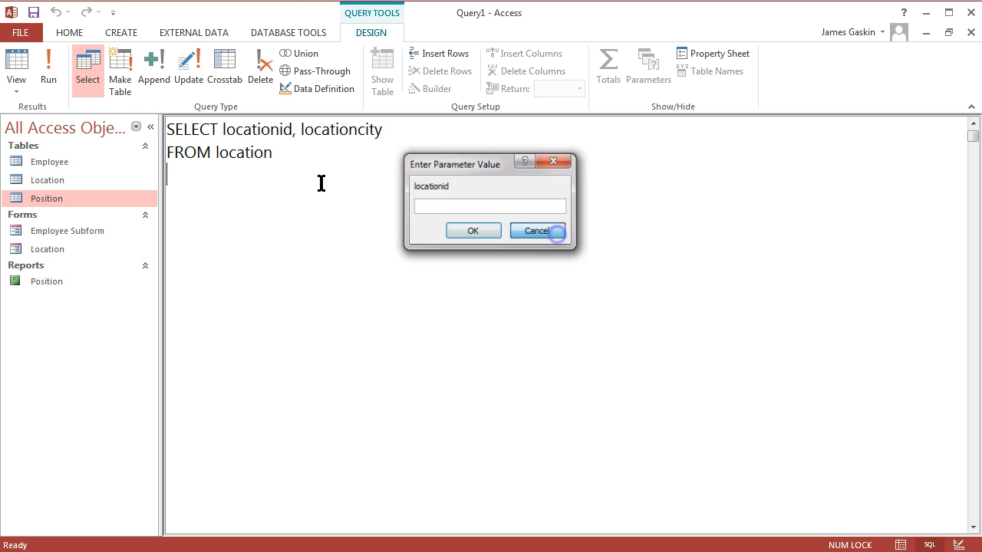
pyautogui.click(536, 231)
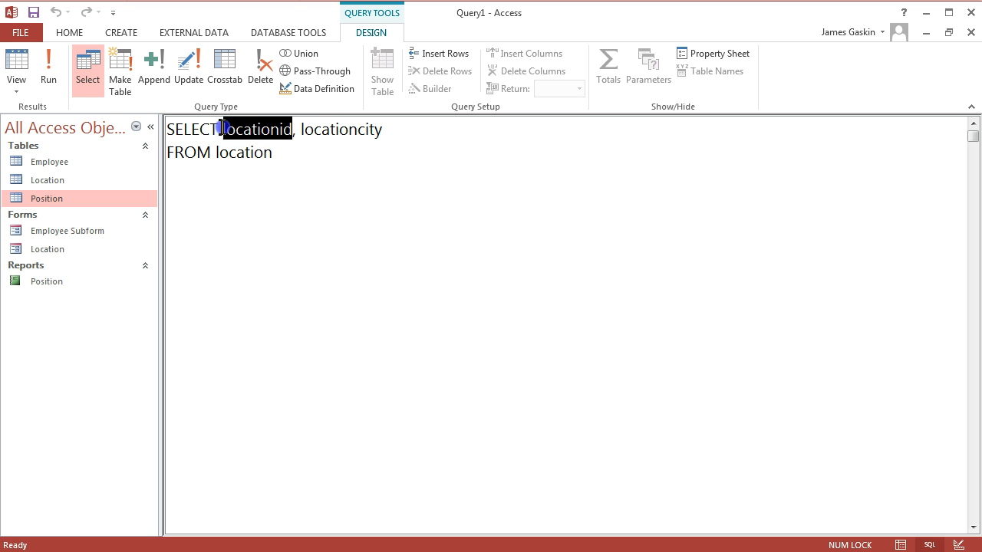
pyautogui.press('Delete')
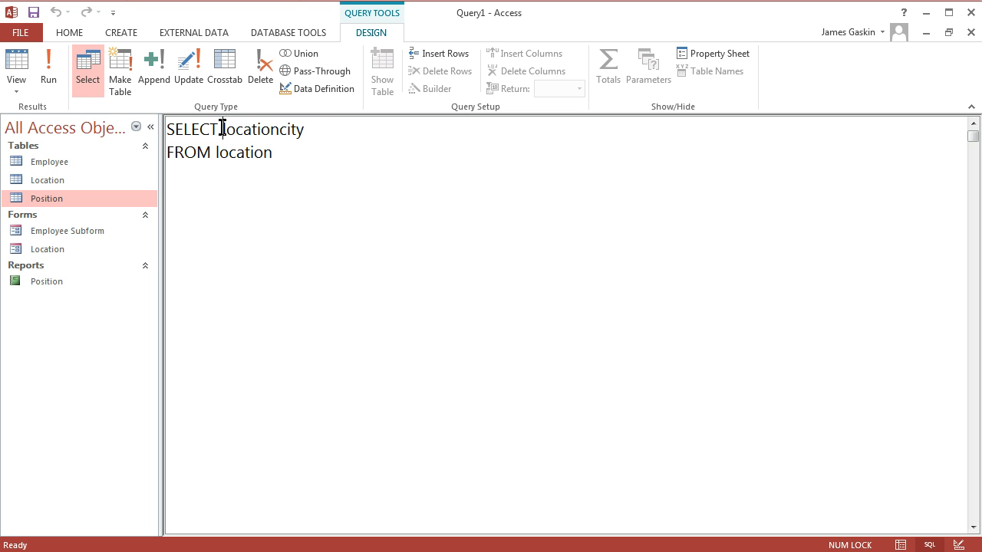
pyautogui.write('id,')
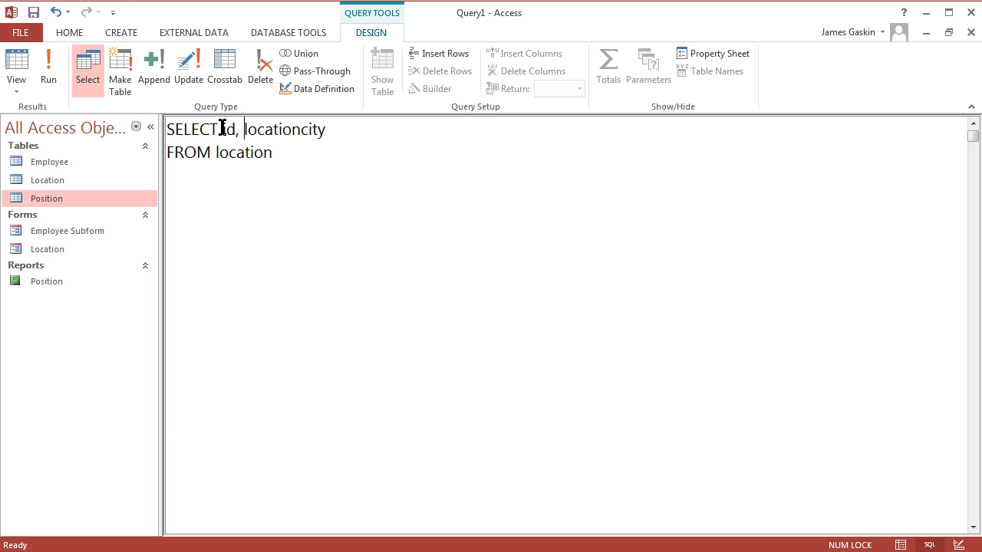
pyautogui.click(48, 69)
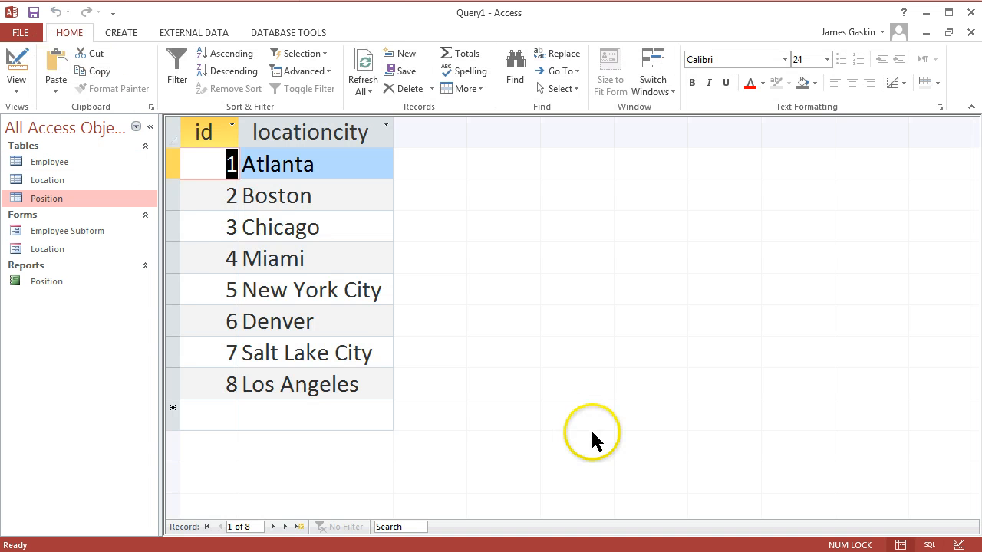
pyautogui.moveTo(472, 250)
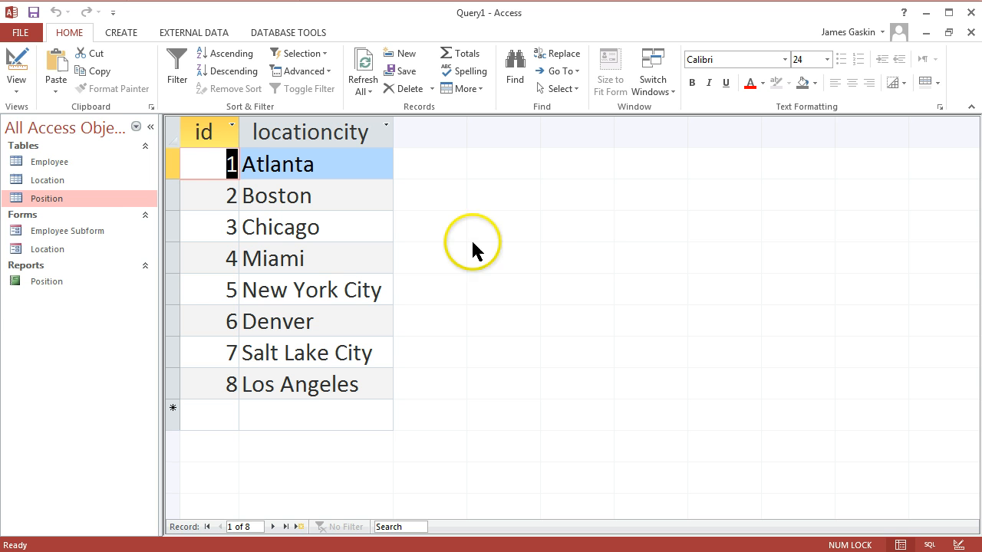
pyautogui.click(16, 69)
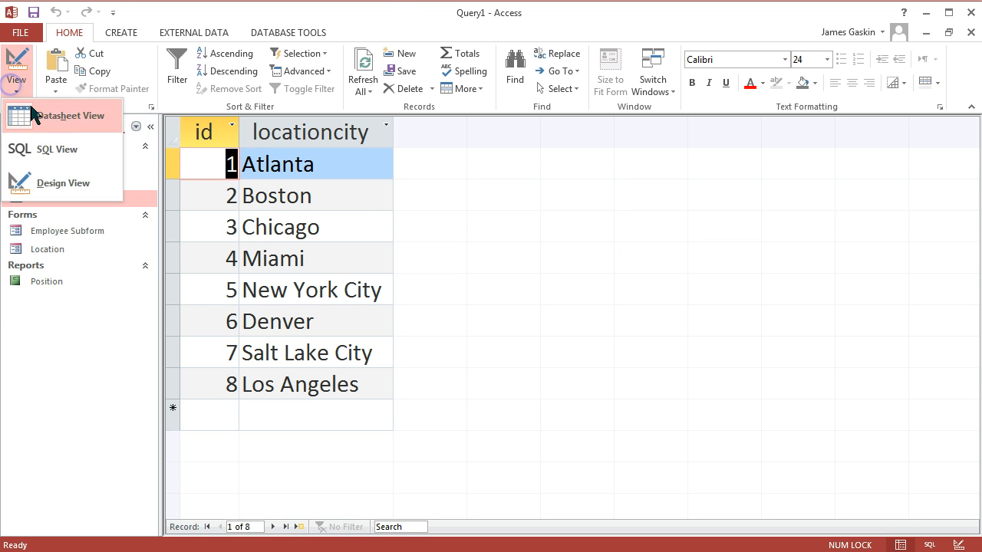